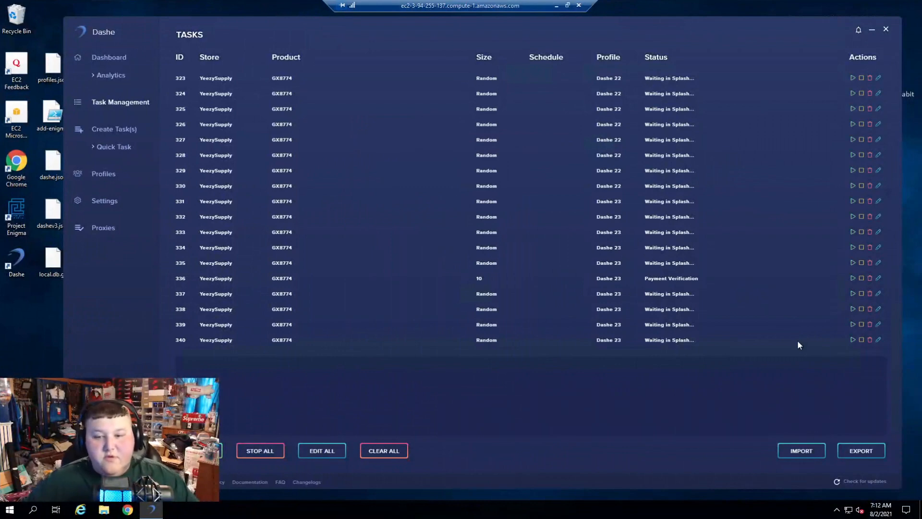
{"action": "mouse_move", "coordinate": [805, 342]}
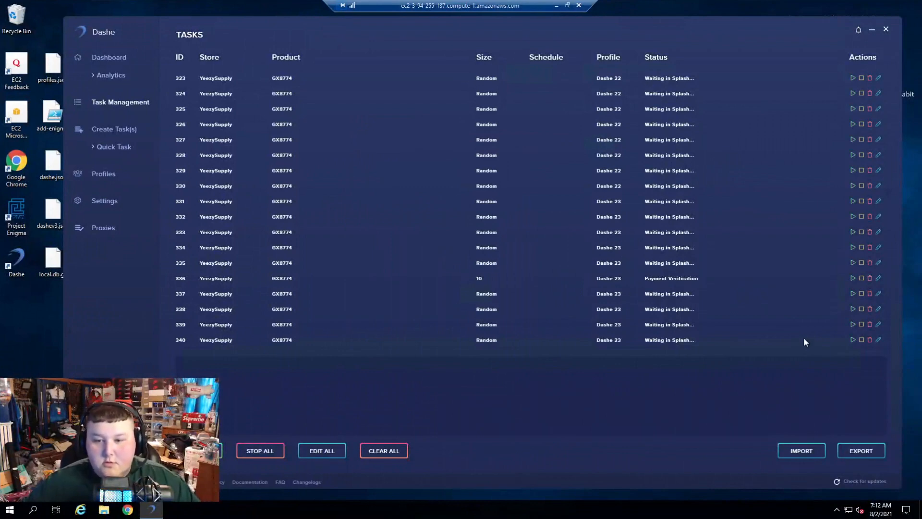
{"action": "mouse_move", "coordinate": [696, 286]}
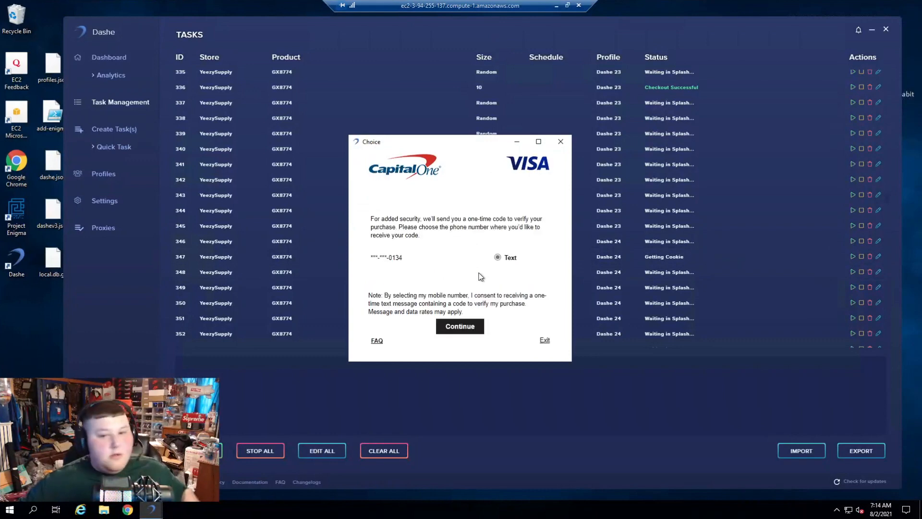
{"action": "left_click", "coordinate": [459, 325]}
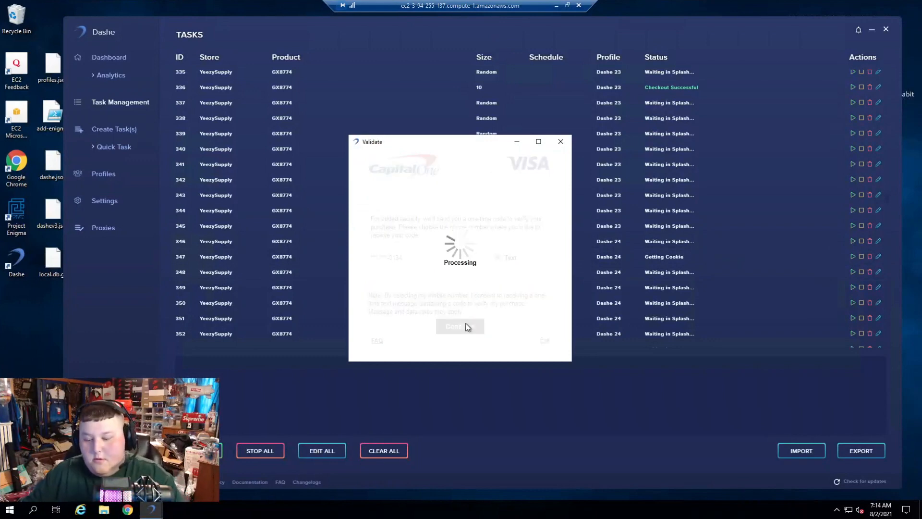
{"action": "left_click", "coordinate": [460, 327]}
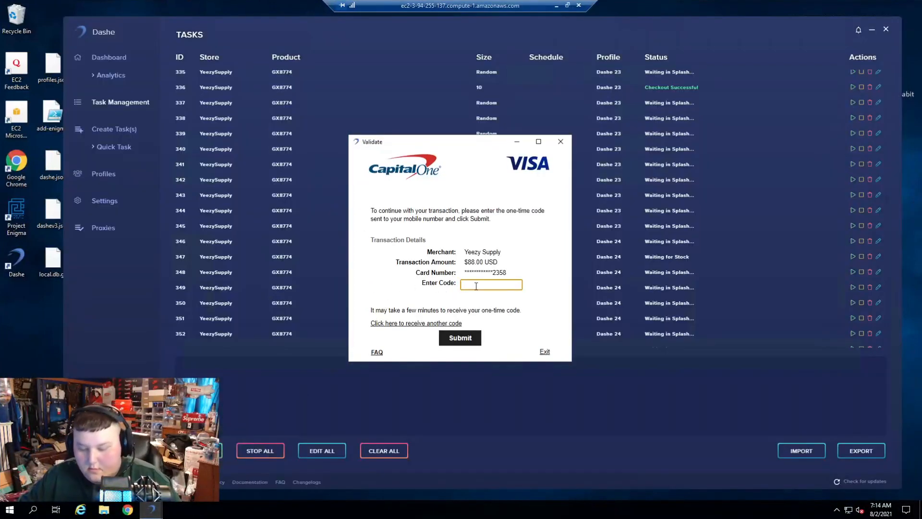
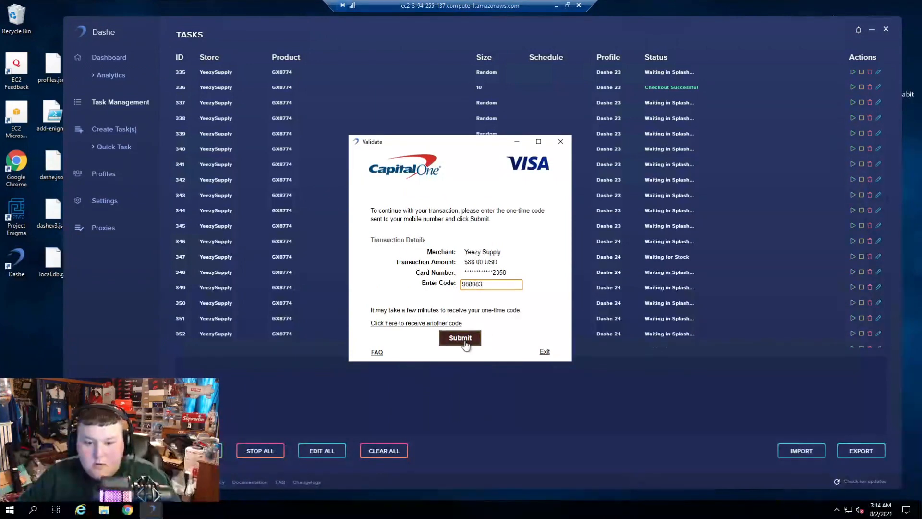
{"action": "left_click", "coordinate": [459, 338]}
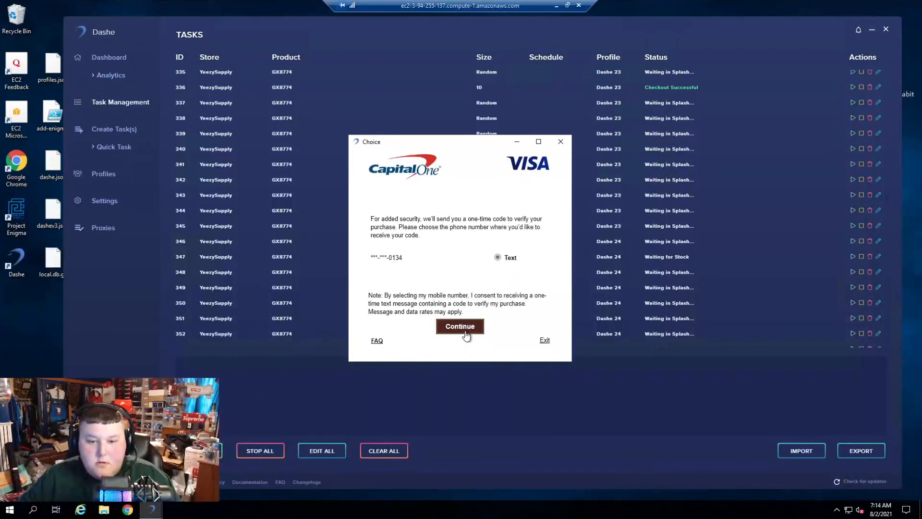
{"action": "left_click", "coordinate": [459, 327]}
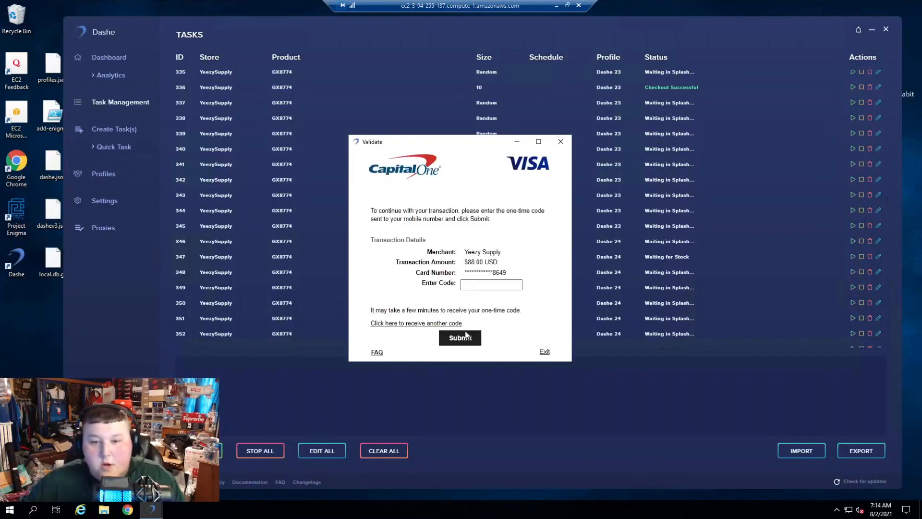
{"action": "left_click", "coordinate": [491, 284]}
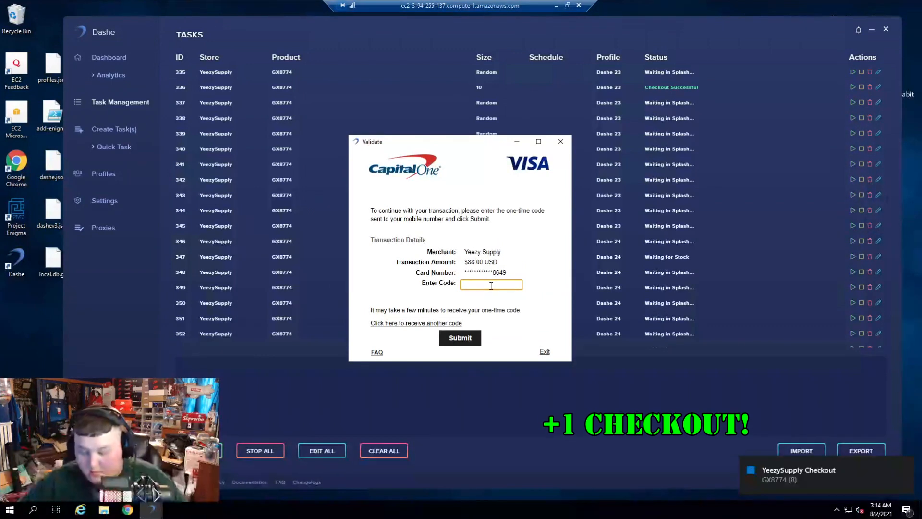
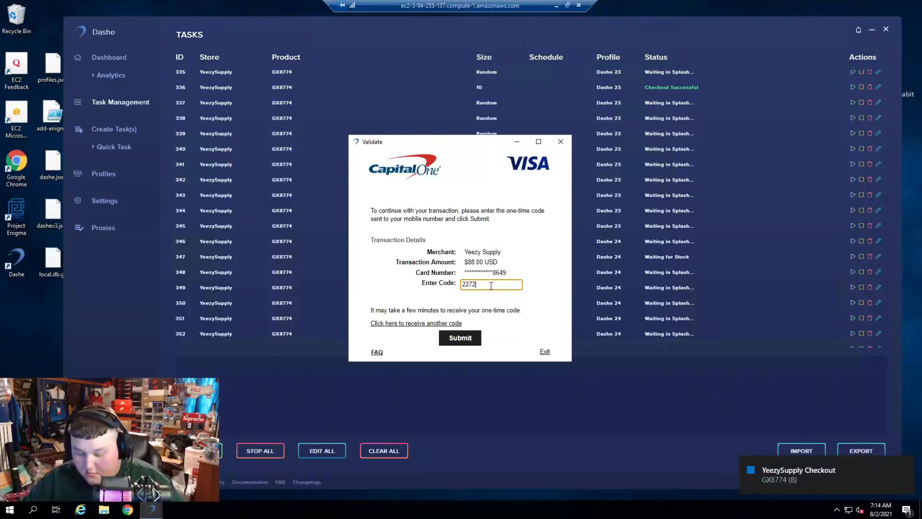
{"action": "left_click", "coordinate": [461, 337]}
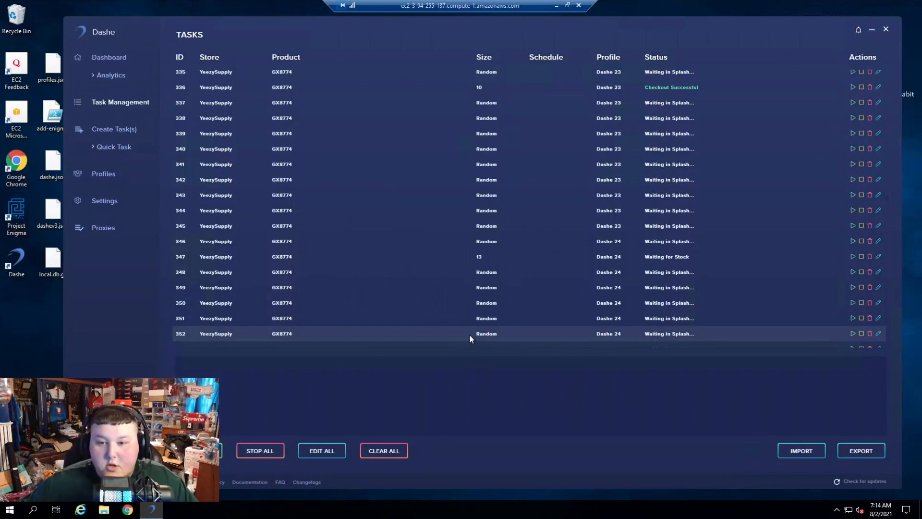
{"action": "scroll", "scroll_direction": "down", "scroll_amount": 3}
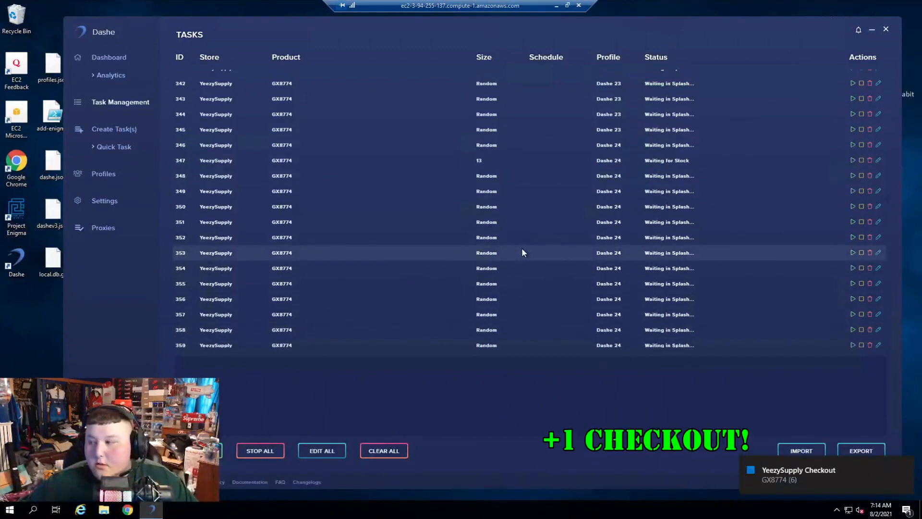
{"action": "scroll", "scroll_direction": "down", "scroll_amount": 3}
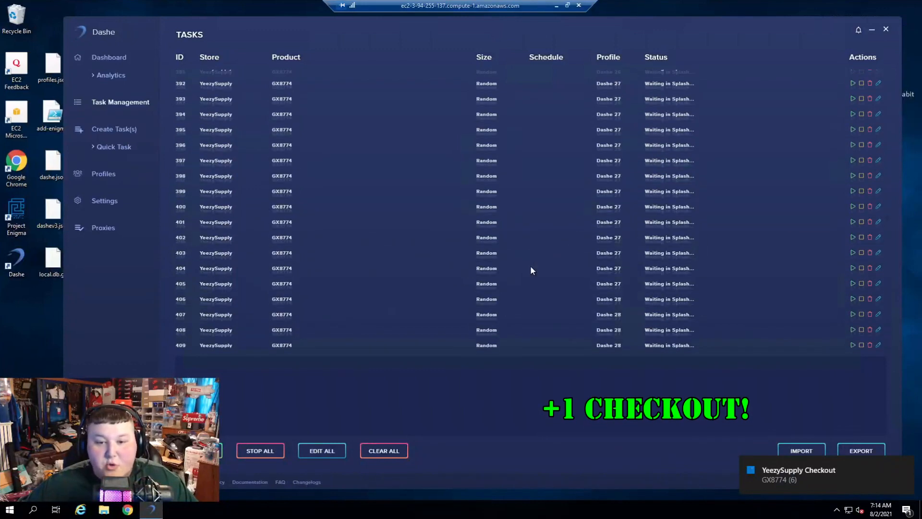
{"action": "scroll", "scroll_direction": "down", "scroll_amount": 3}
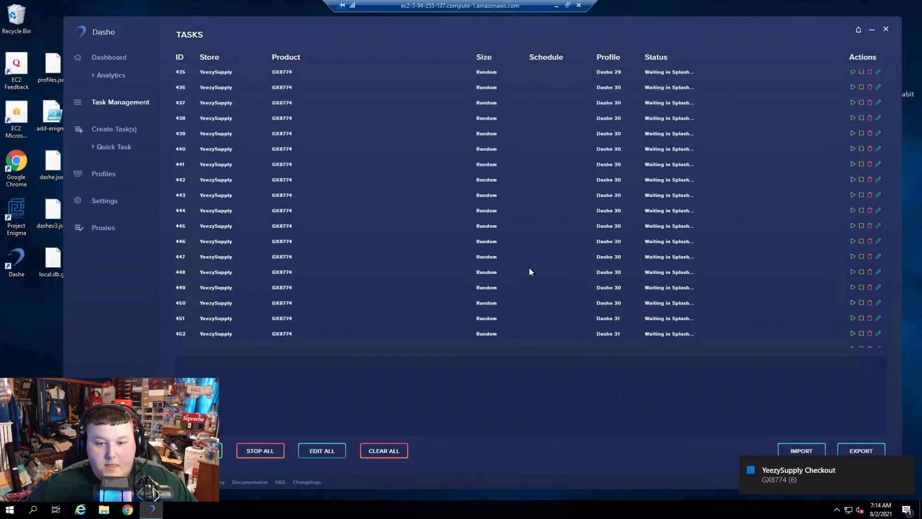
{"action": "scroll", "scroll_direction": "down", "scroll_amount": 3}
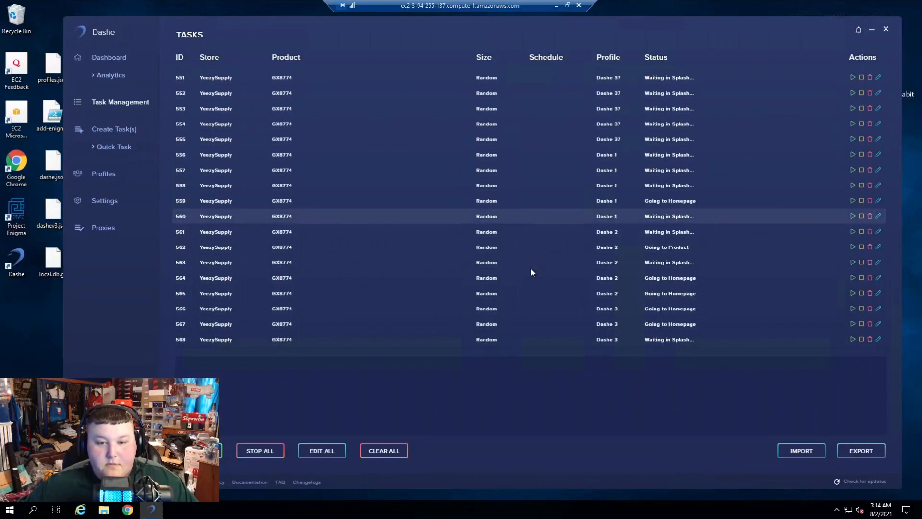
{"action": "scroll", "scroll_direction": "up", "scroll_amount": 3}
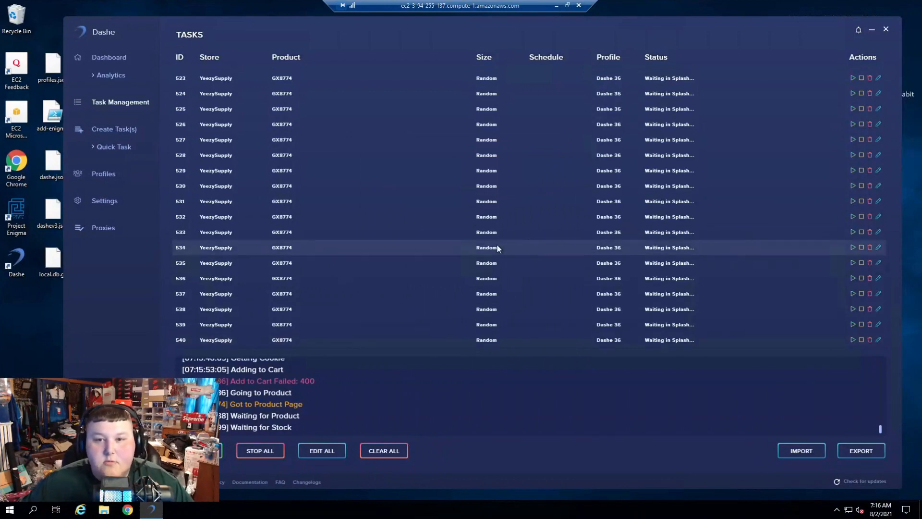
{"action": "scroll", "scroll_direction": "up", "scroll_amount": 3}
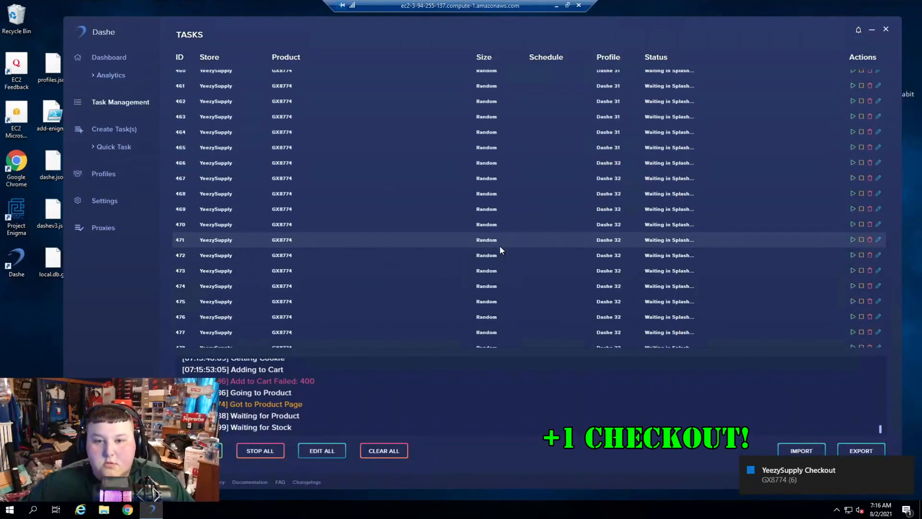
{"action": "scroll", "scroll_direction": "up", "scroll_amount": 3}
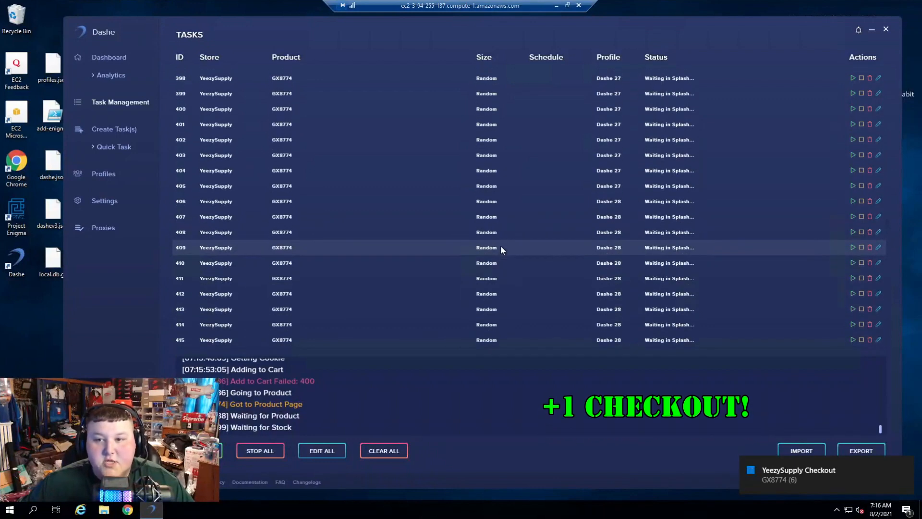
{"action": "scroll", "scroll_direction": "up", "scroll_amount": 3}
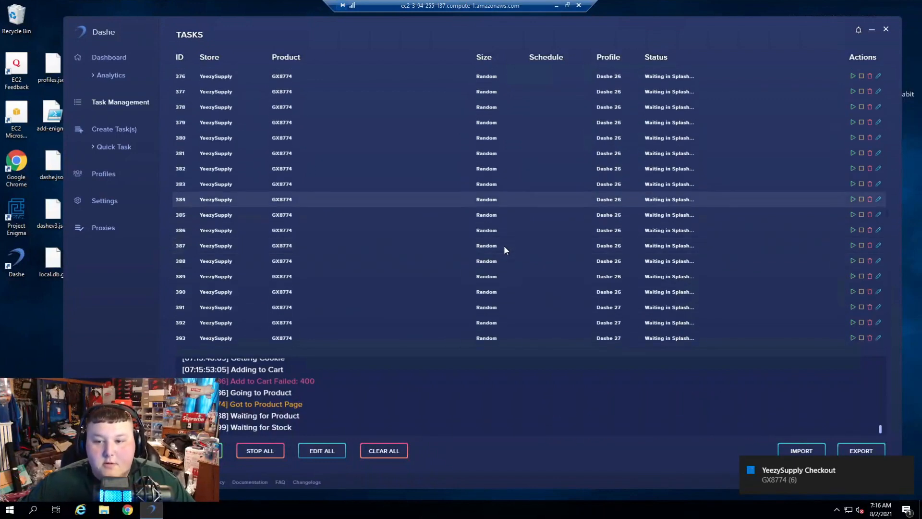
{"action": "scroll", "scroll_direction": "down", "scroll_amount": 3}
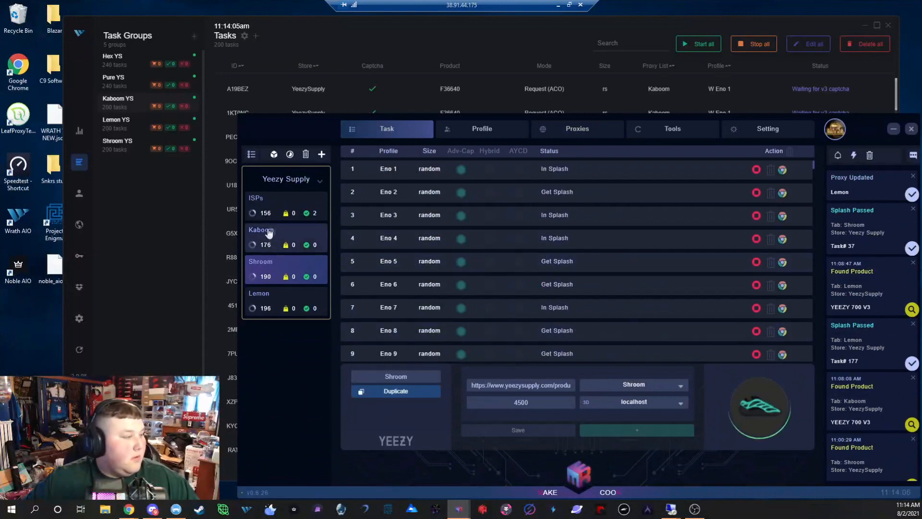
Select another Yeezy Supply task group in the sidebar to load its tasks.
{"action": "left_click", "coordinate": [276, 198]}
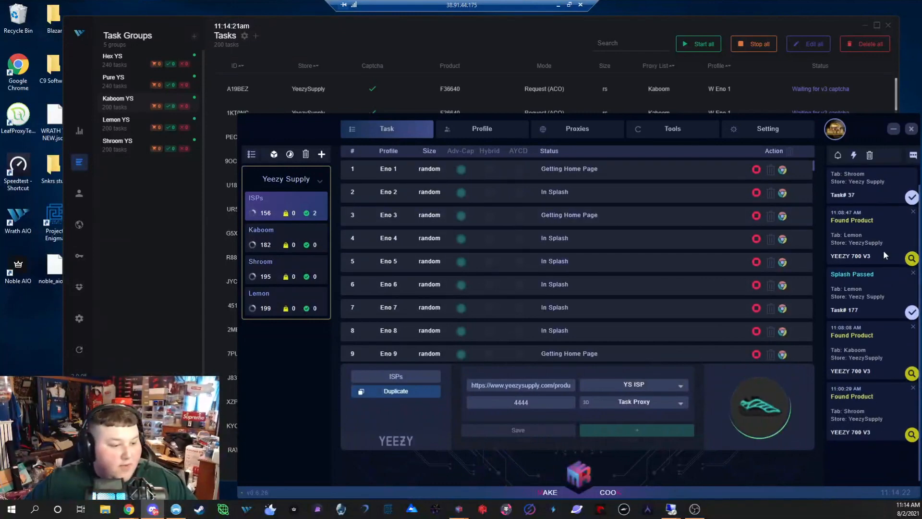
{"action": "left_click", "coordinate": [261, 229]}
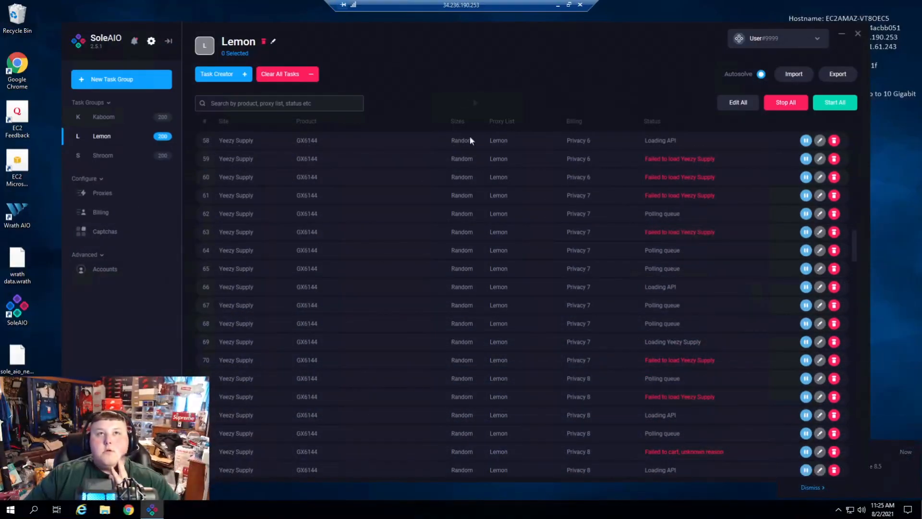
Select the Shroom task group in the Task Groups sidebar to show its tasks.
{"action": "scroll", "scroll_direction": "down", "scroll_amount": 3}
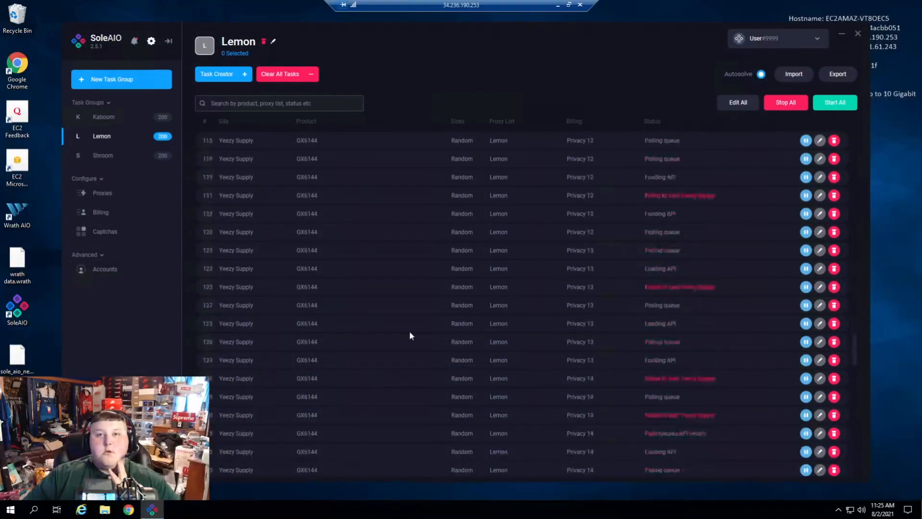
{"action": "scroll", "scroll_direction": "down", "scroll_amount": 3}
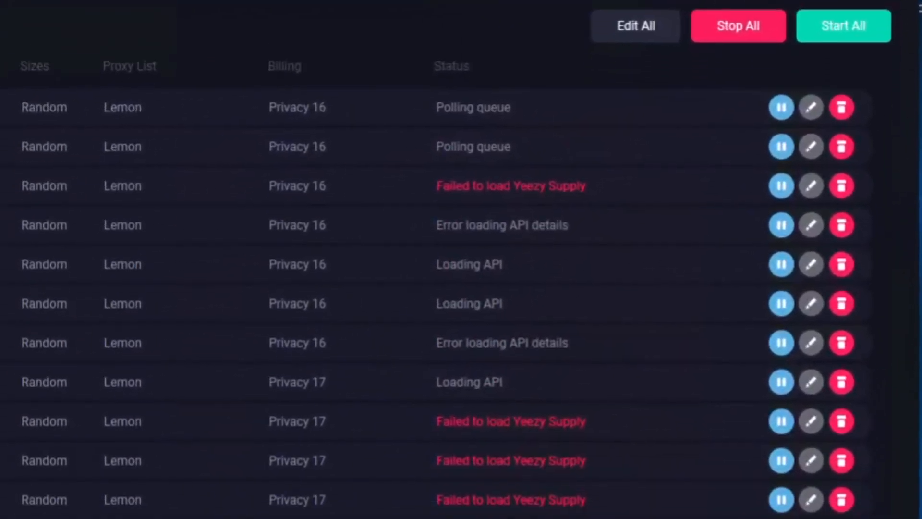
{"action": "scroll", "scroll_direction": "down", "scroll_amount": 3}
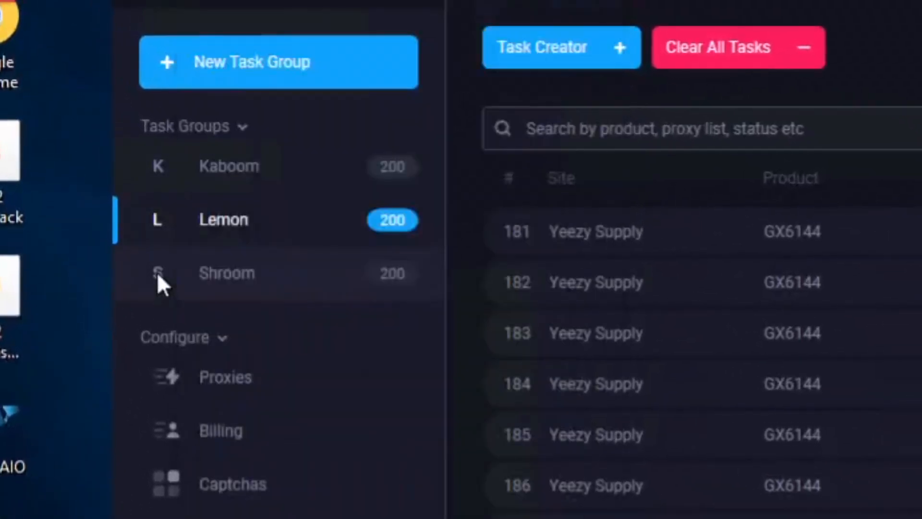
{"action": "left_click", "coordinate": [227, 271]}
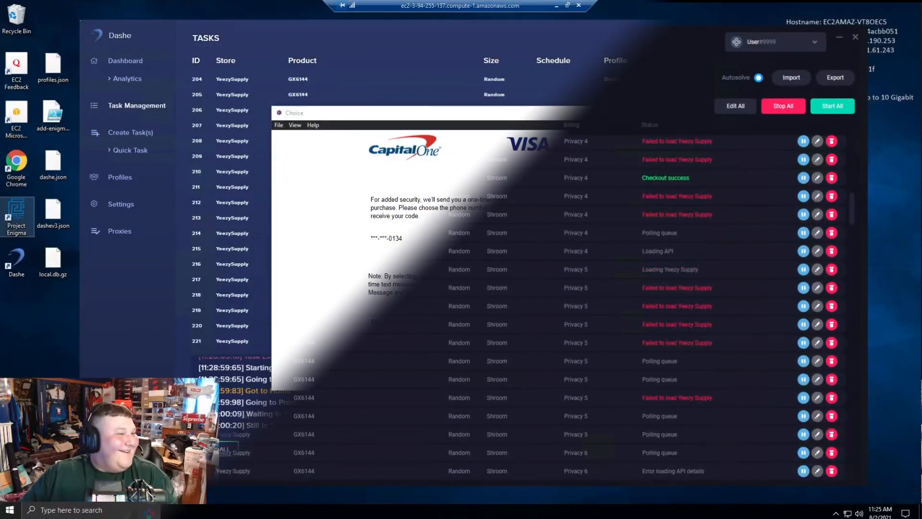
{"action": "left_click", "coordinate": [459, 307]}
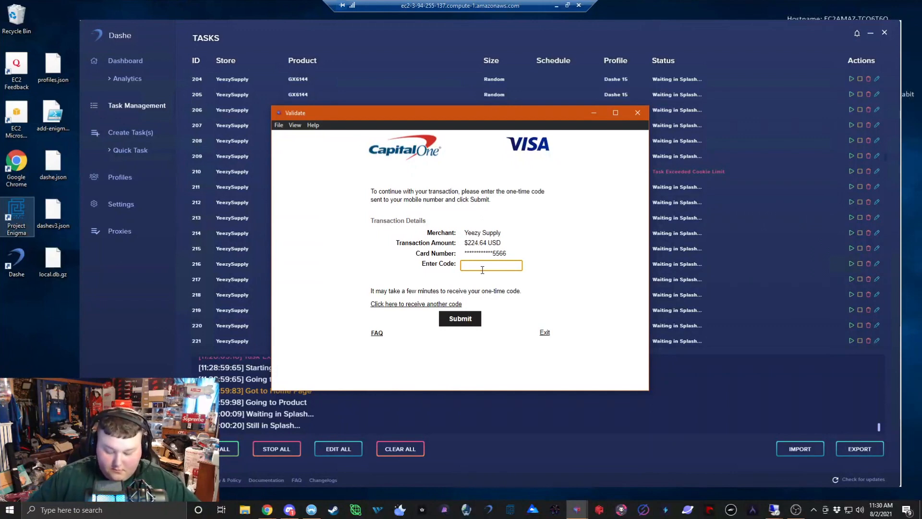
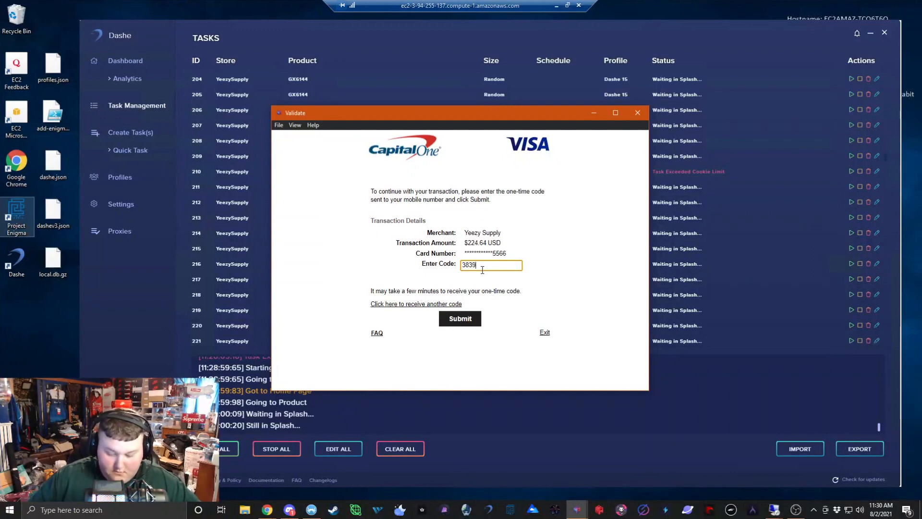
{"action": "left_click", "coordinate": [459, 318]}
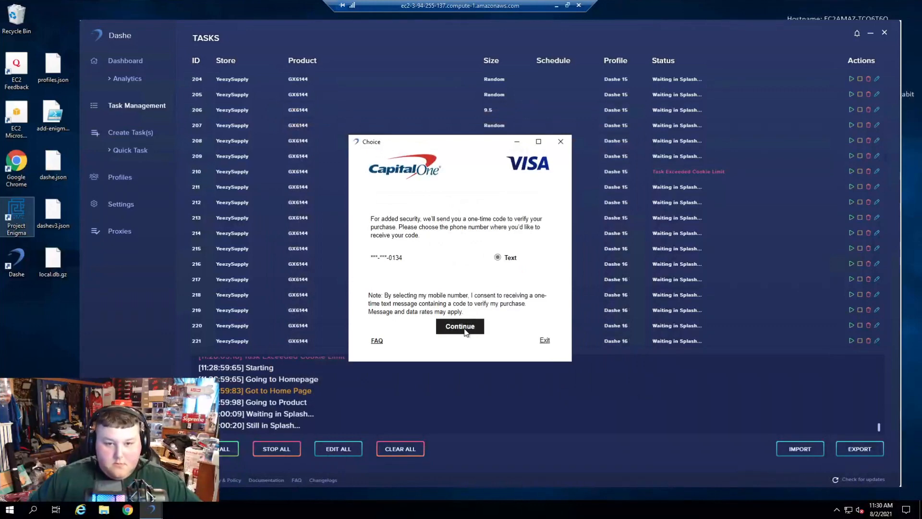
{"action": "left_click", "coordinate": [461, 327]}
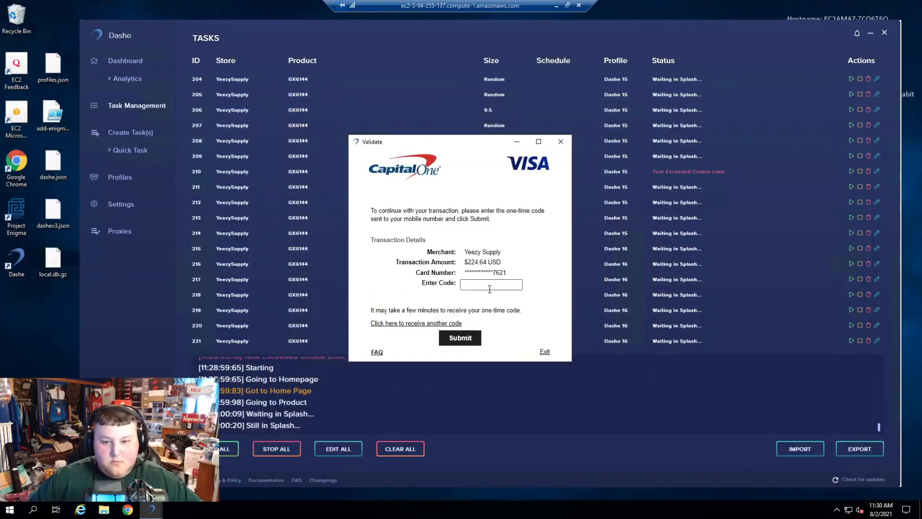
{"action": "left_click", "coordinate": [491, 284]}
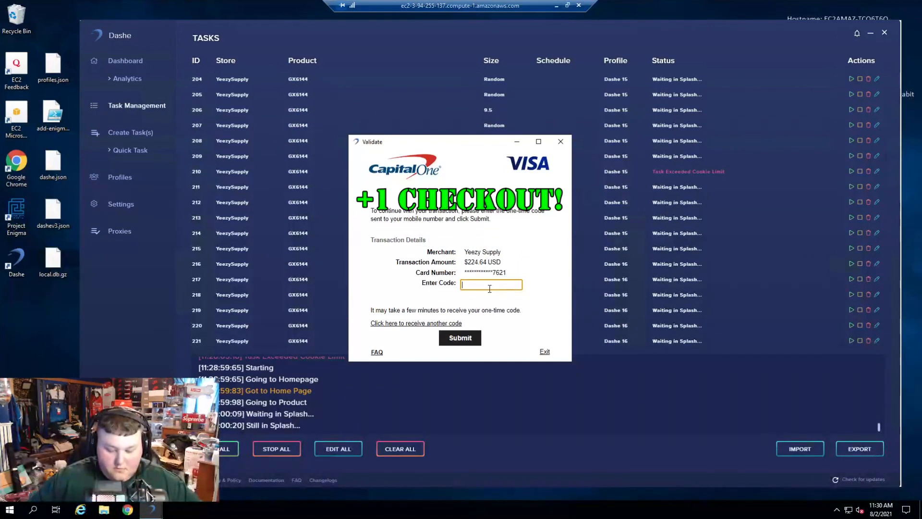
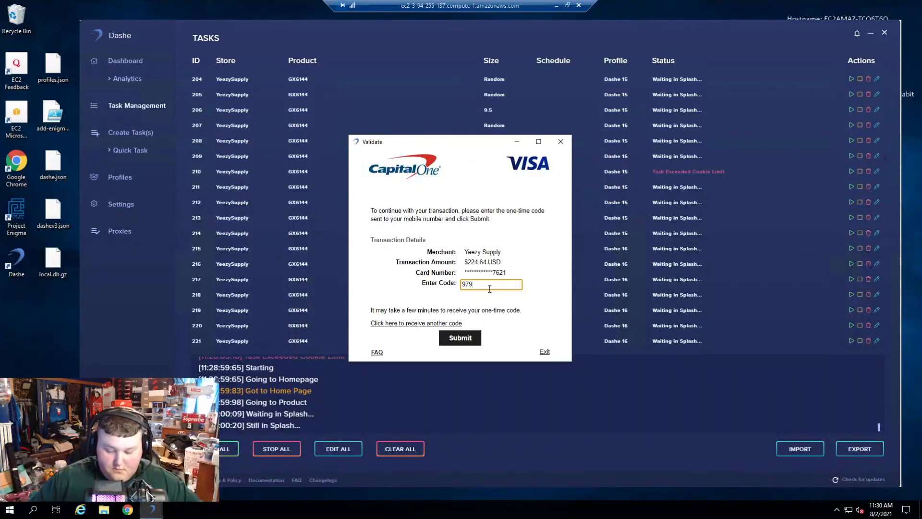
{"action": "left_click", "coordinate": [459, 337]}
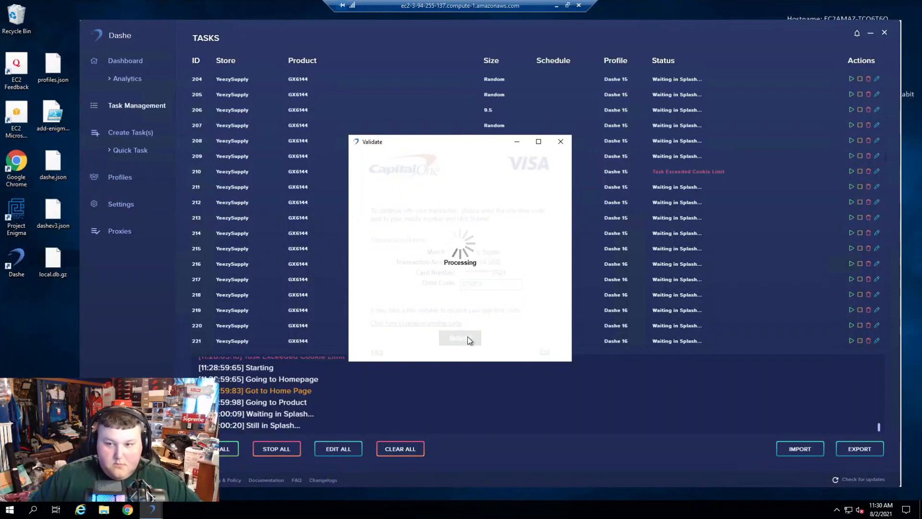
{"action": "left_click", "coordinate": [559, 142]}
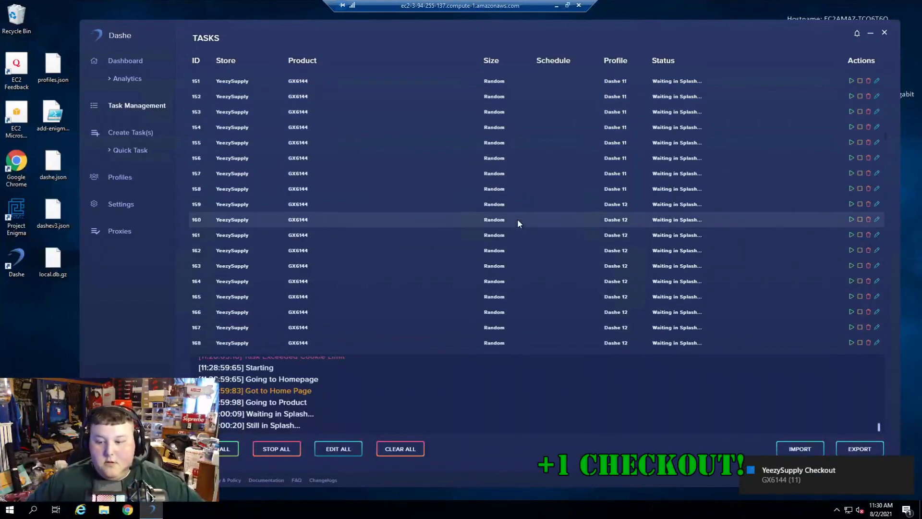
{"action": "mouse_move", "coordinate": [530, 229]}
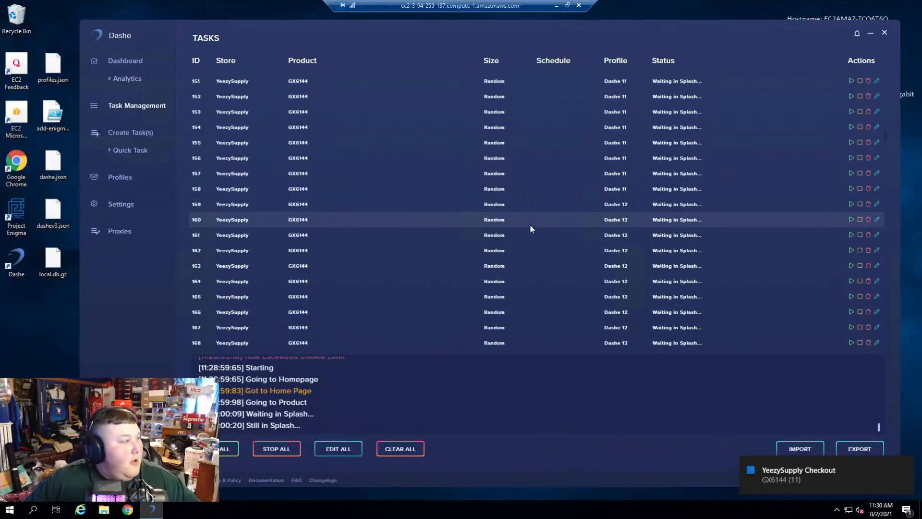
{"action": "scroll", "scroll_direction": "up", "scroll_amount": 3}
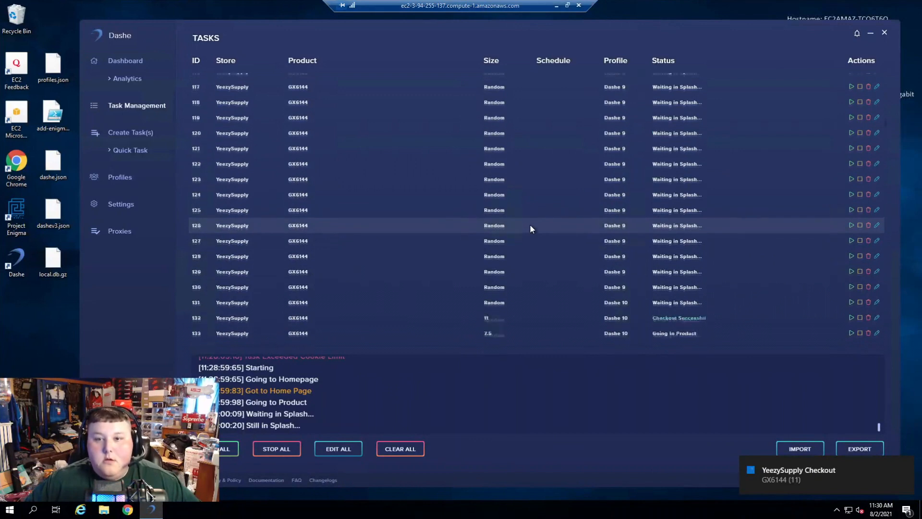
{"action": "scroll", "scroll_direction": "up", "scroll_amount": 3}
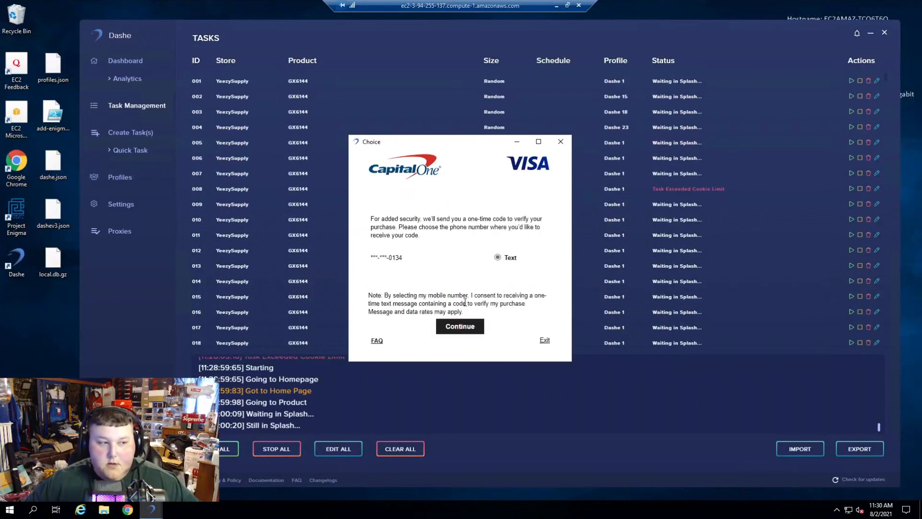
{"action": "left_click", "coordinate": [459, 326]}
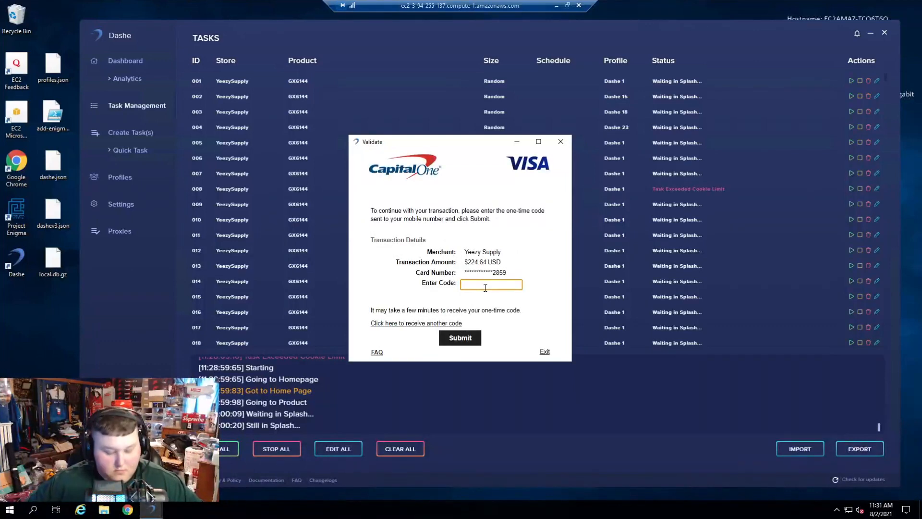
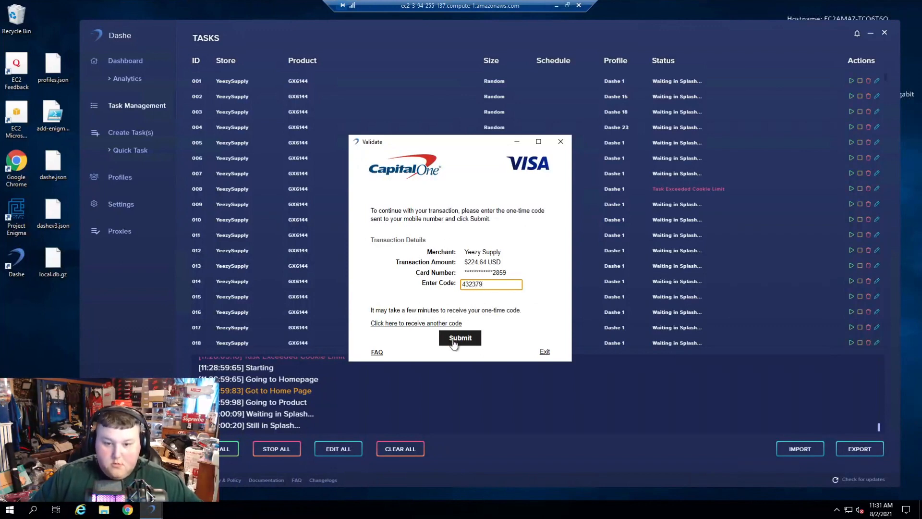
{"action": "left_click", "coordinate": [460, 337]}
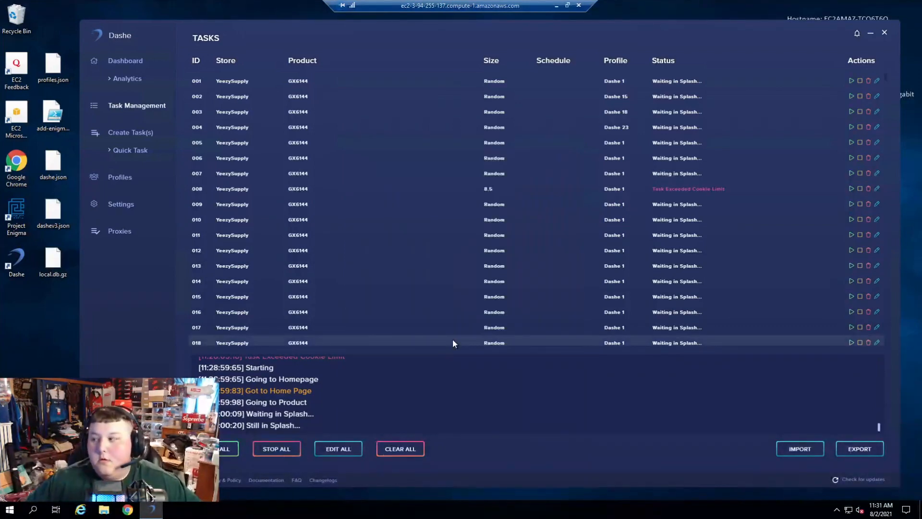
{"action": "mouse_move", "coordinate": [484, 280]}
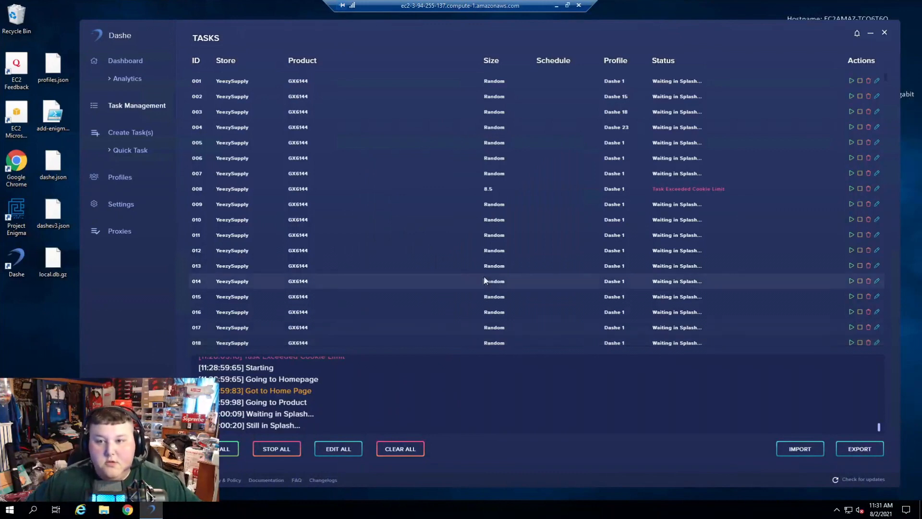
{"action": "scroll", "scroll_direction": "down", "scroll_amount": 3}
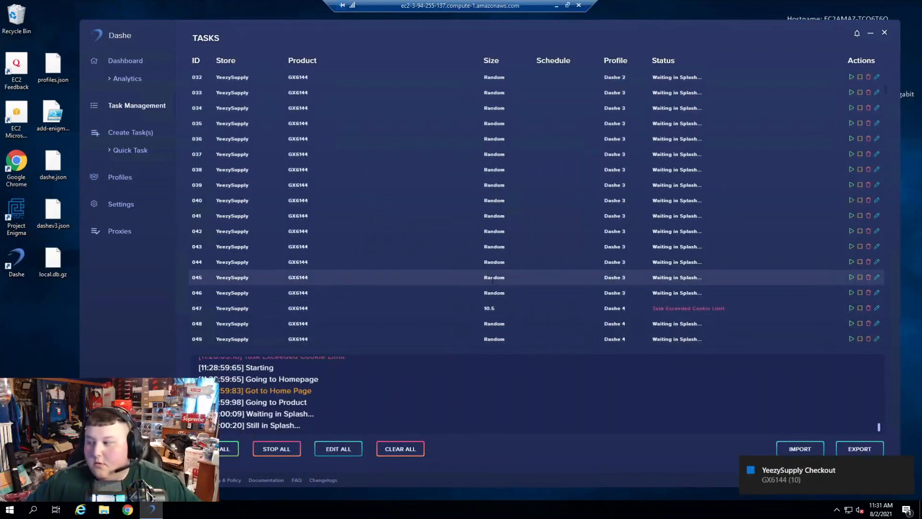
Scroll down the Yeezy Supply task list while the FW5317 tasks wait in splash.
{"action": "scroll", "scroll_direction": "down", "scroll_amount": 3}
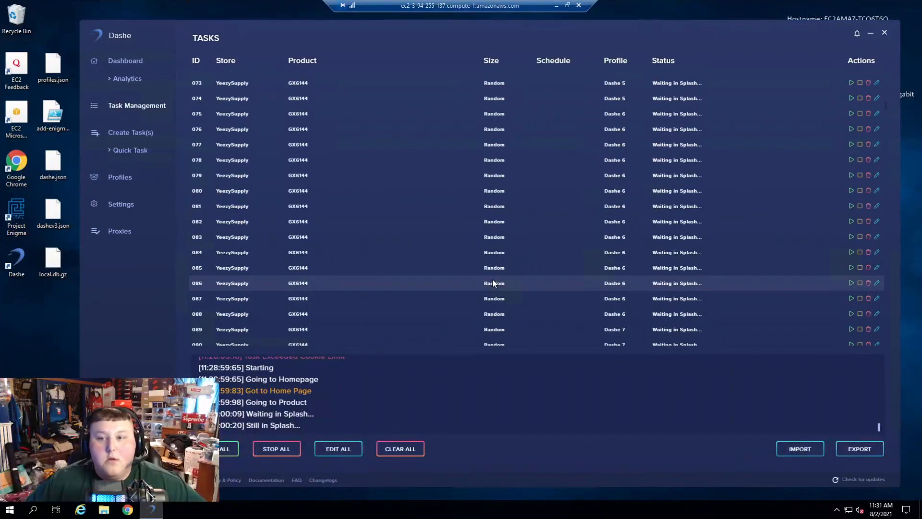
{"action": "mouse_move", "coordinate": [680, 277]}
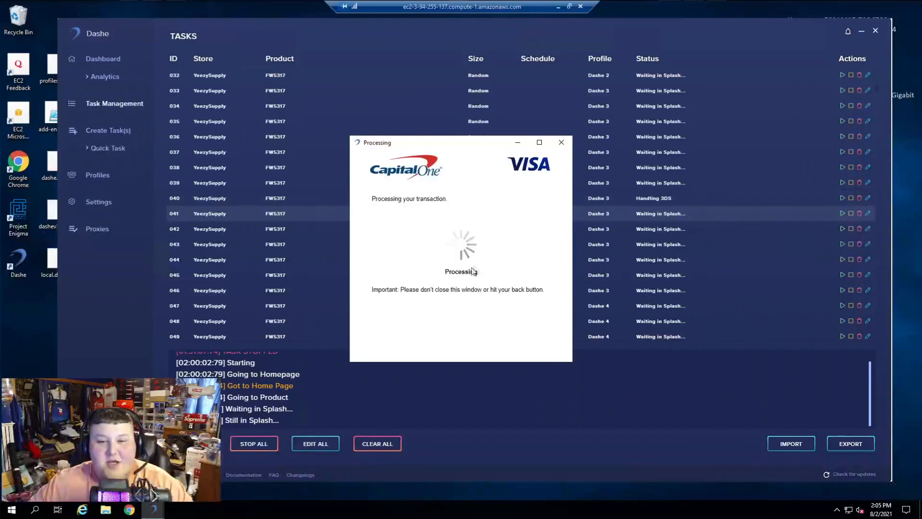
{"action": "mouse_move", "coordinate": [488, 286]}
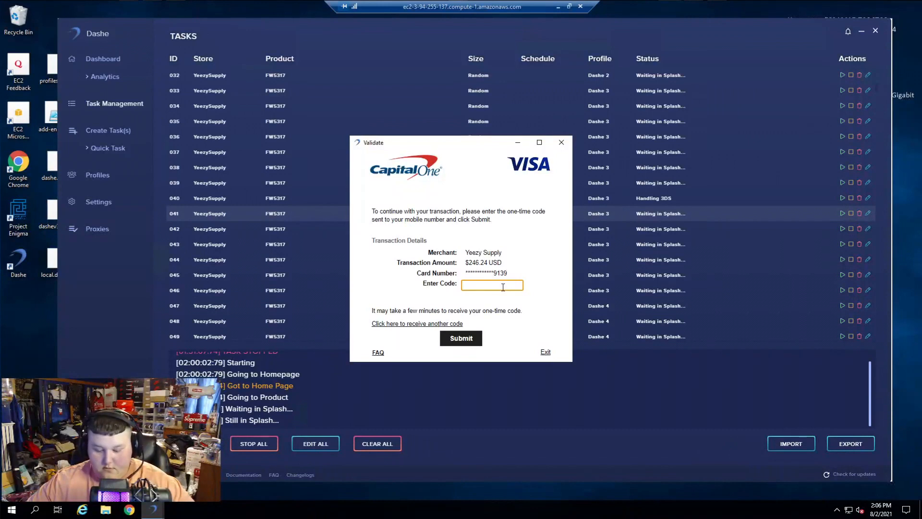
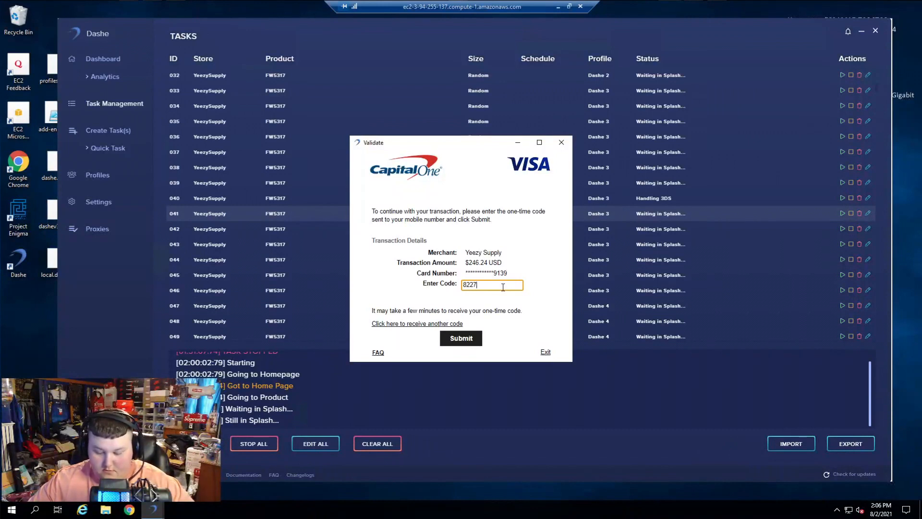
{"action": "left_click", "coordinate": [461, 339]}
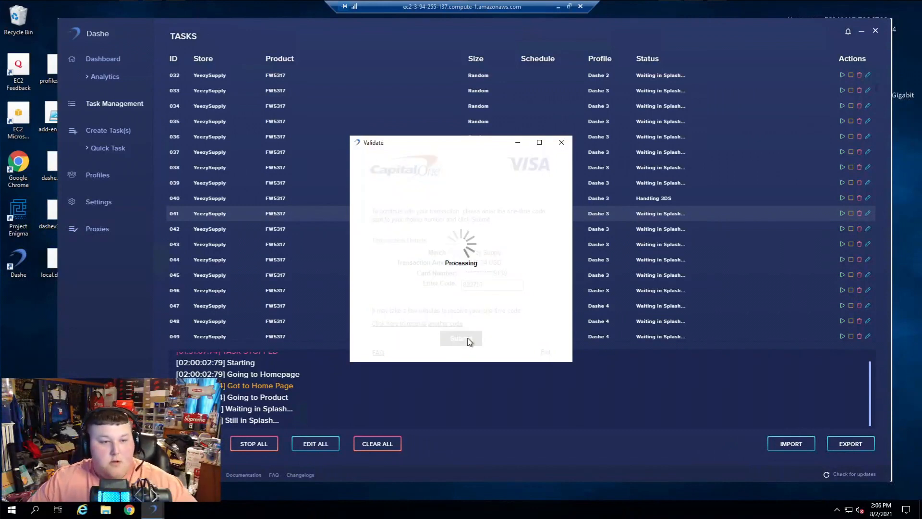
{"action": "left_click", "coordinate": [560, 142]}
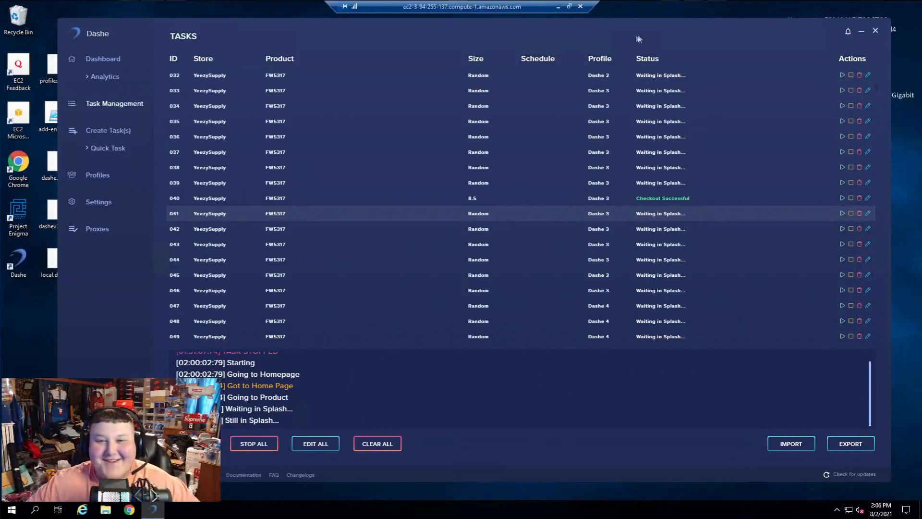
Dismiss the payment authentication window and scroll the Tasks list to the size 9.5 success.
{"action": "scroll", "scroll_direction": "down", "scroll_amount": 3}
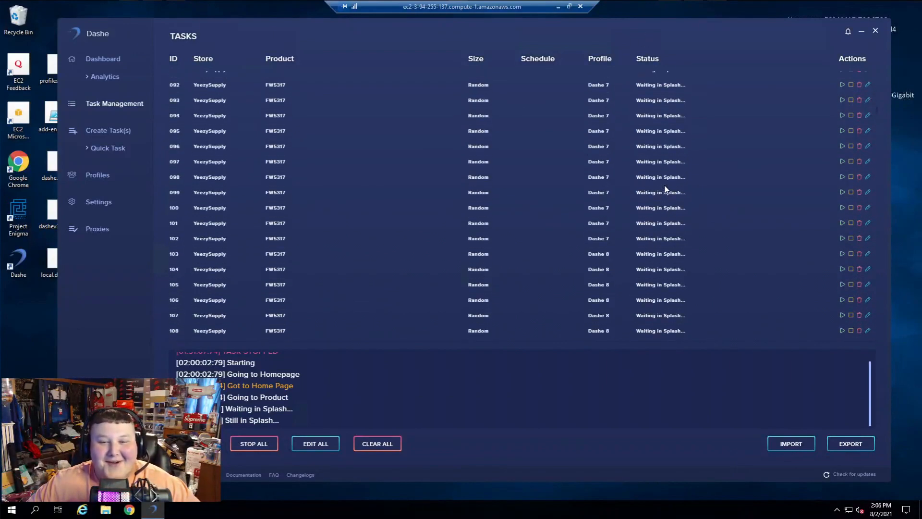
{"action": "scroll", "scroll_direction": "down", "scroll_amount": 3}
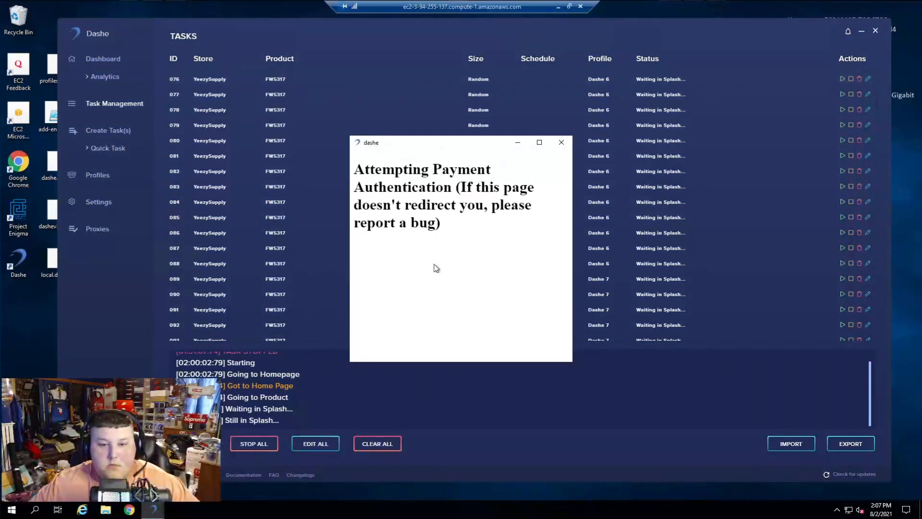
{"action": "left_click", "coordinate": [560, 143]}
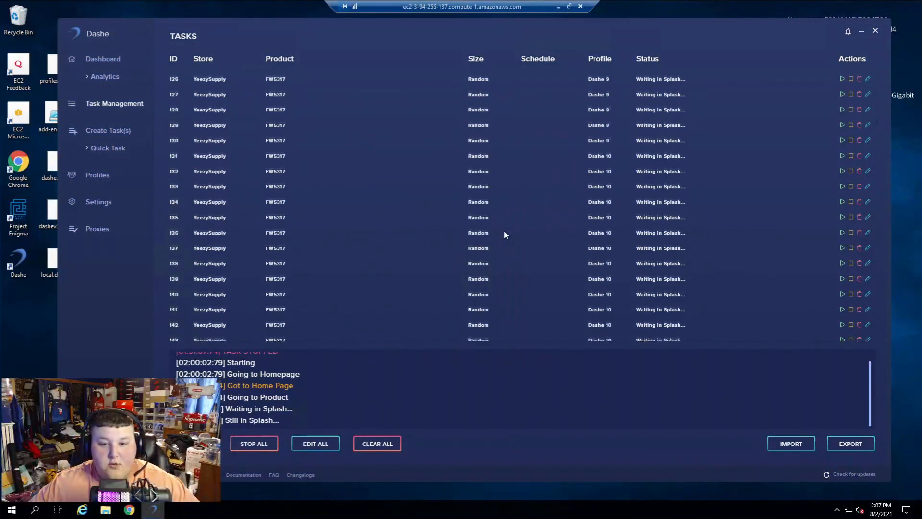
{"action": "scroll", "scroll_direction": "down", "scroll_amount": 3}
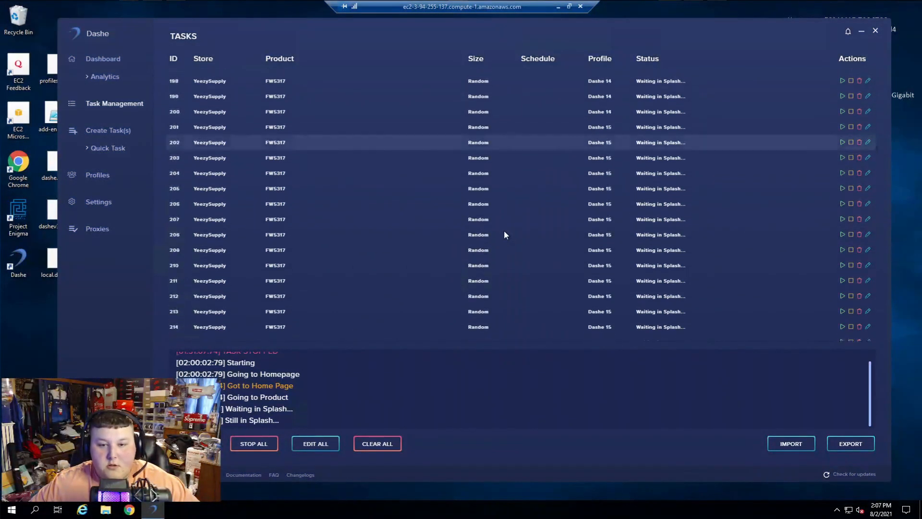
{"action": "scroll", "scroll_direction": "down", "scroll_amount": 3}
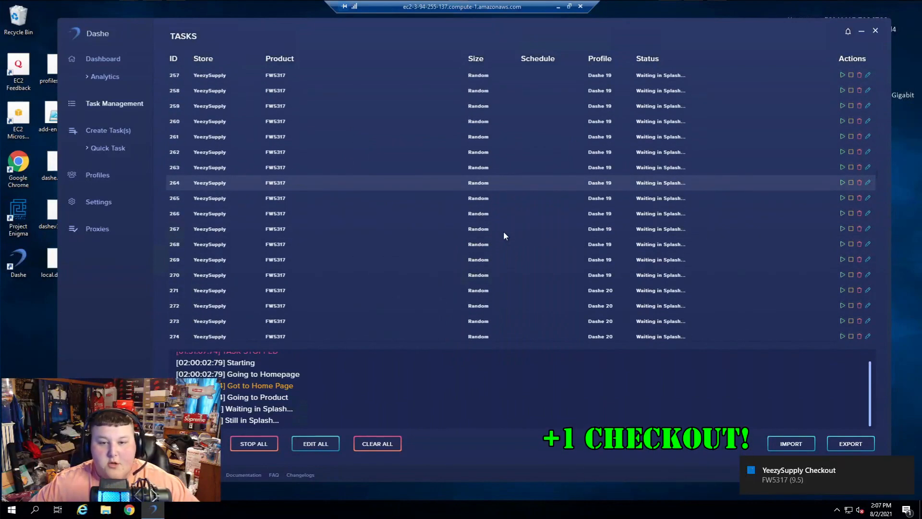
{"action": "scroll", "scroll_direction": "down", "scroll_amount": 3}
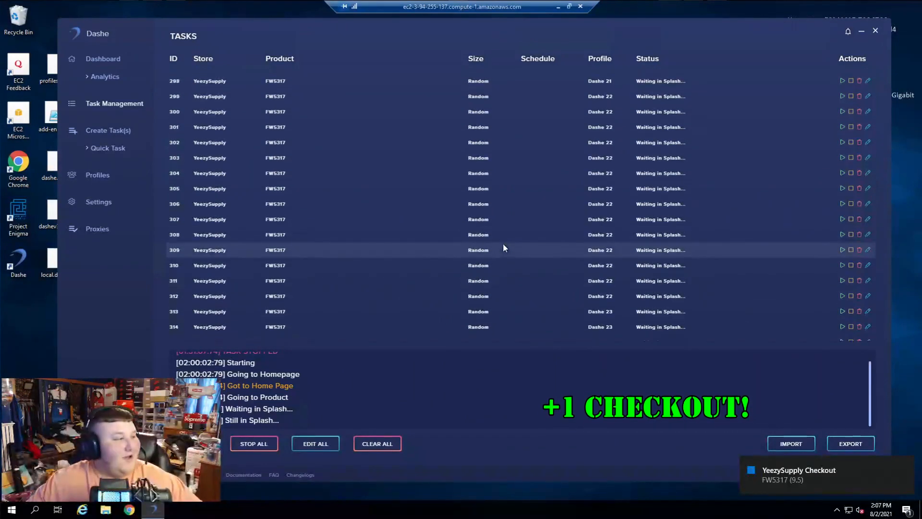
{"action": "scroll", "scroll_direction": "down", "scroll_amount": 3}
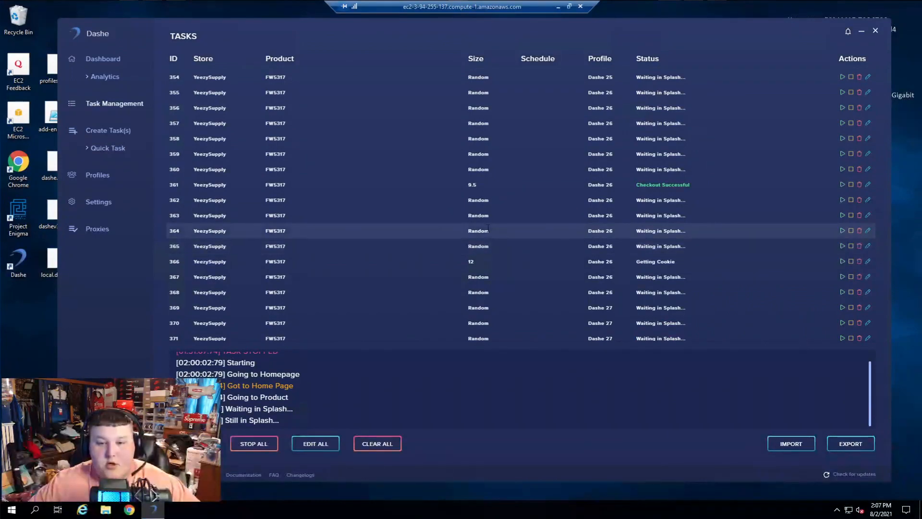
{"action": "scroll", "scroll_direction": "down", "scroll_amount": 3}
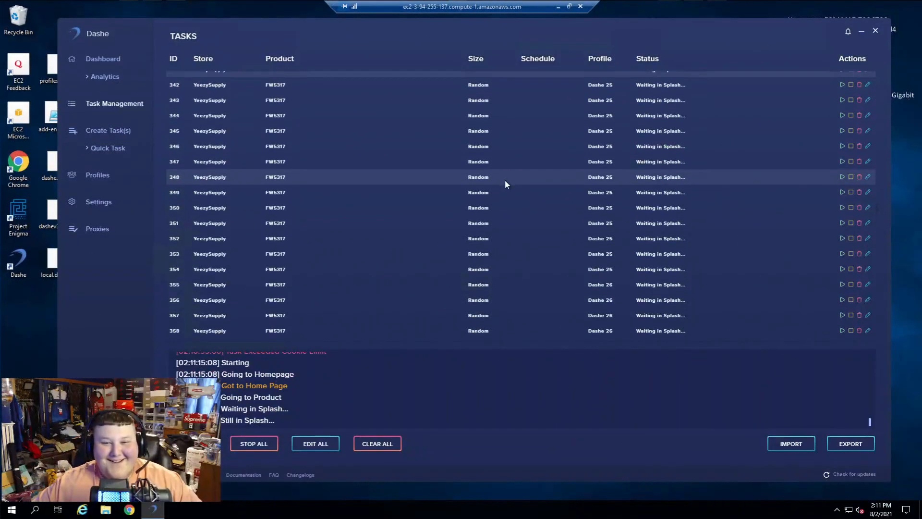
Scroll through the Tasks table to find task 391's size 7.5 checkout.
{"action": "scroll", "scroll_direction": "up", "scroll_amount": 3}
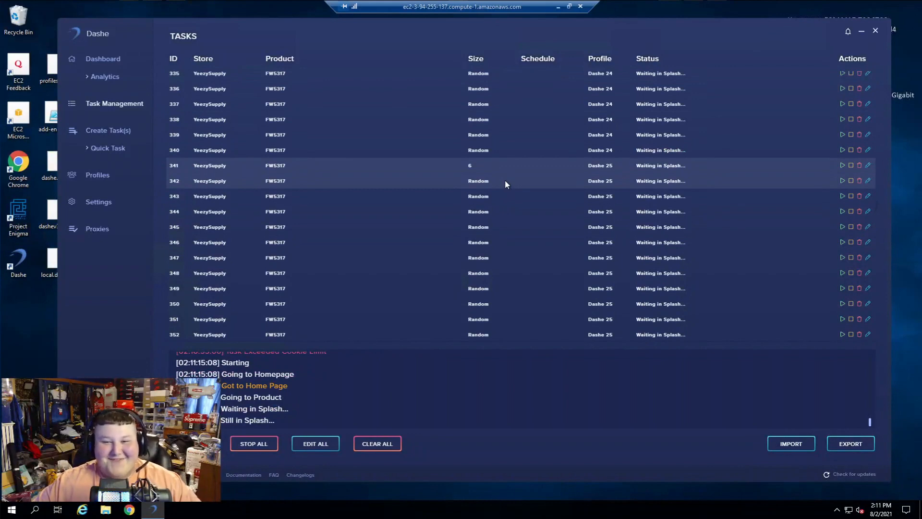
{"action": "mouse_move", "coordinate": [492, 182]}
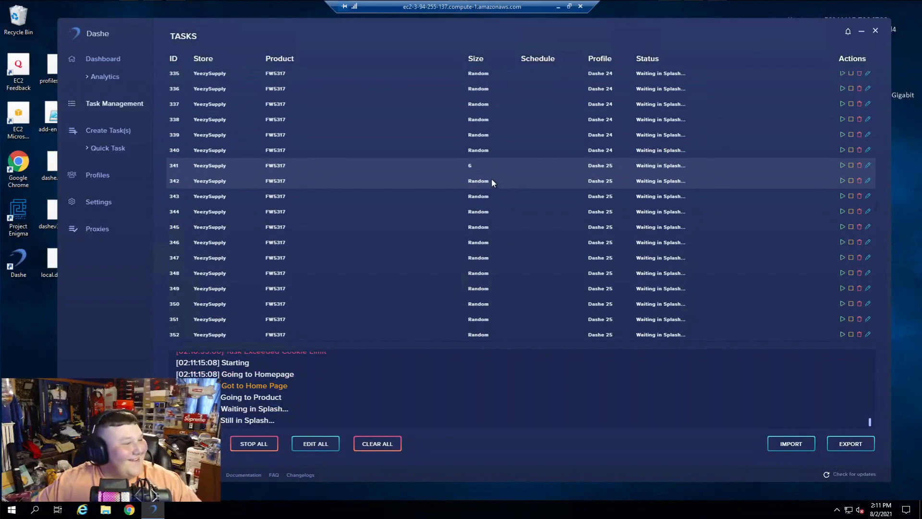
{"action": "scroll", "scroll_direction": "down", "scroll_amount": 3}
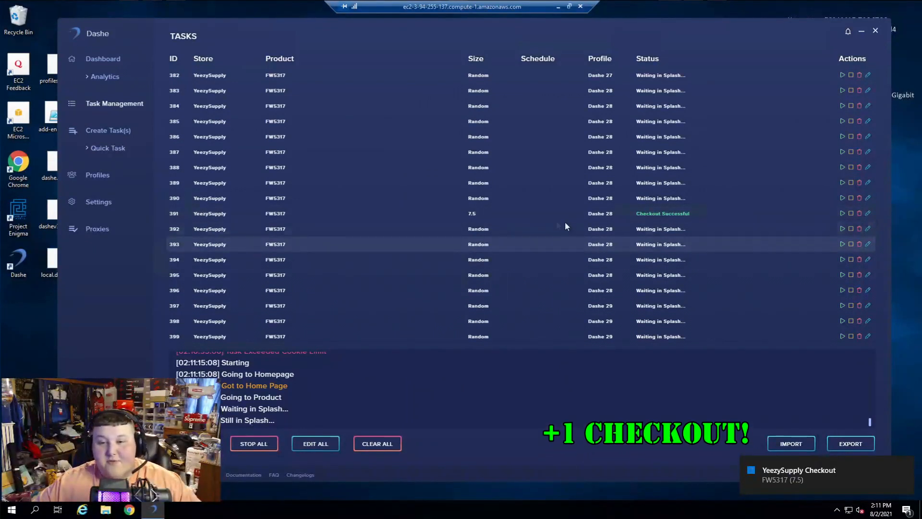
{"action": "scroll", "scroll_direction": "down", "scroll_amount": 3}
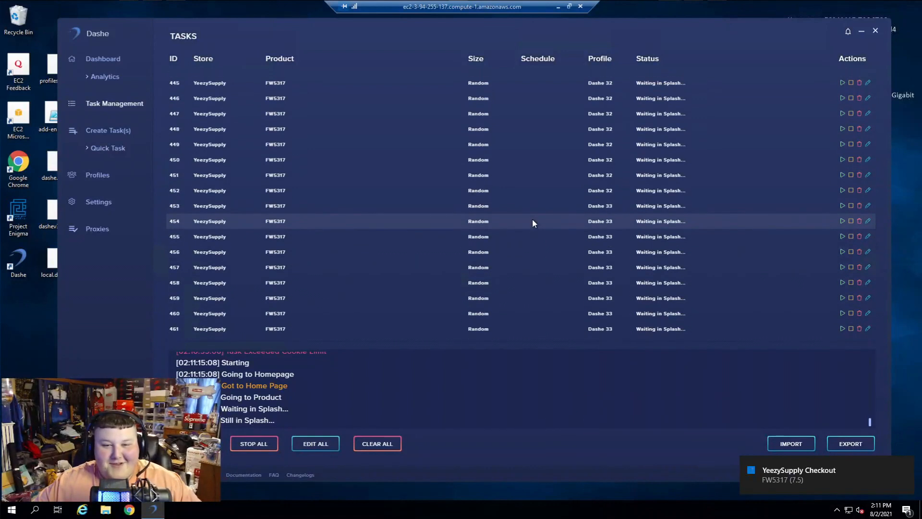
{"action": "scroll", "scroll_direction": "down", "scroll_amount": 3}
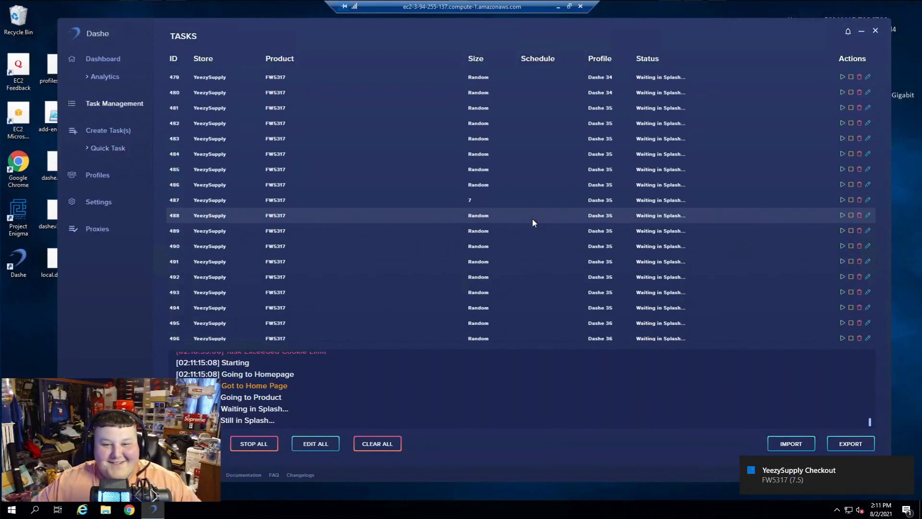
{"action": "scroll", "scroll_direction": "down", "scroll_amount": 3}
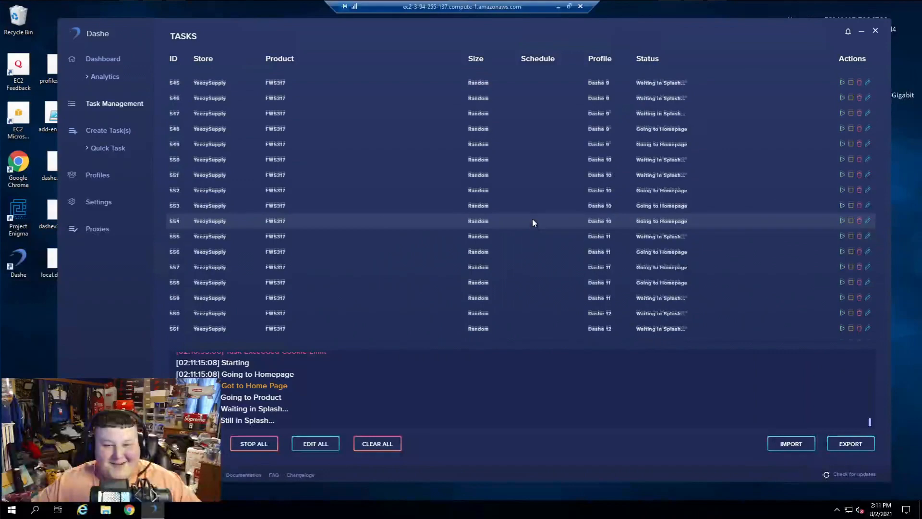
{"action": "scroll", "scroll_direction": "down", "scroll_amount": 3}
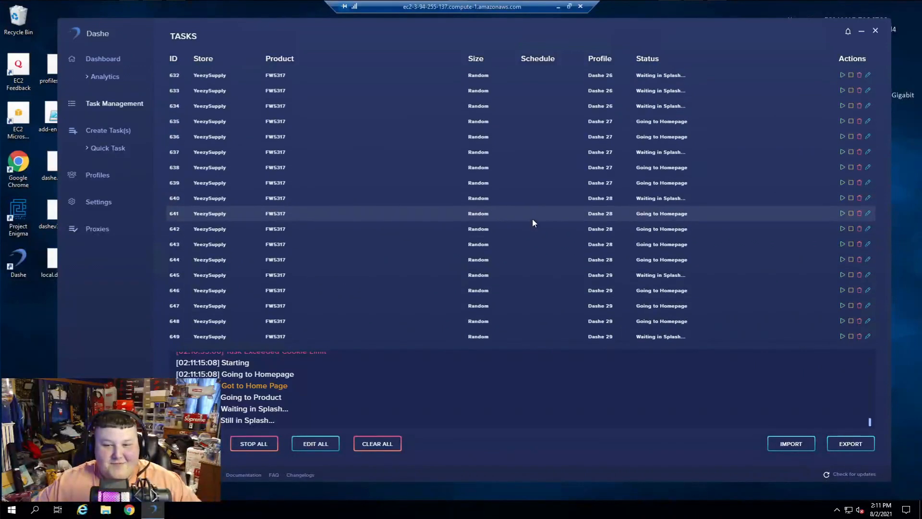
{"action": "scroll", "scroll_direction": "down", "scroll_amount": 3}
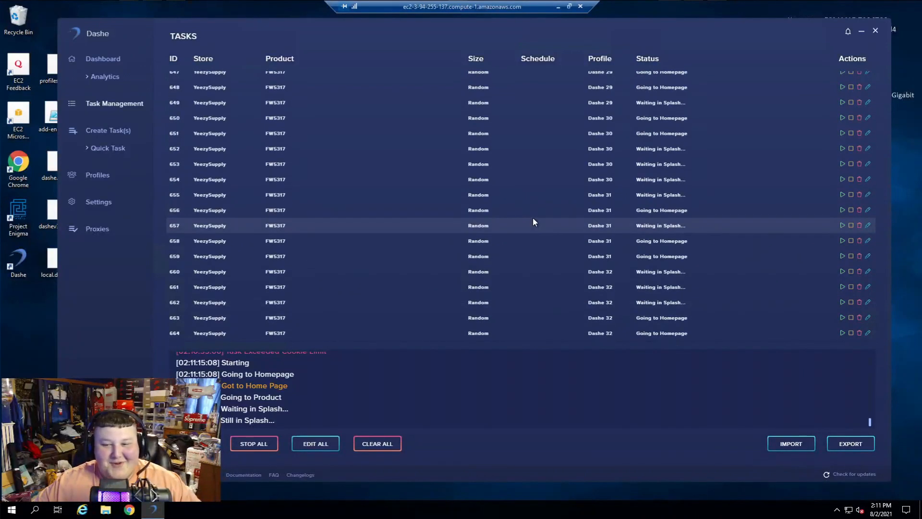
{"action": "scroll", "scroll_direction": "up", "scroll_amount": 3}
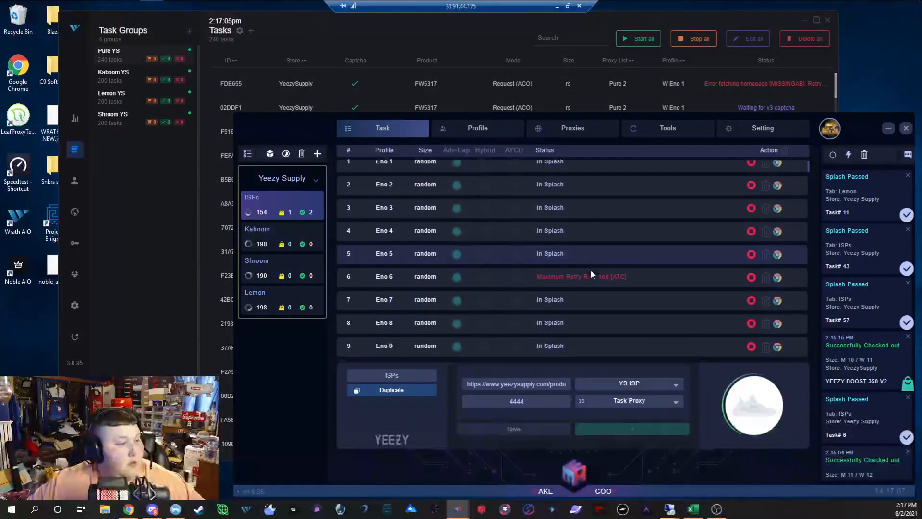
Scroll through the ISPs group's task list showing its two successes.
{"action": "scroll", "scroll_direction": "down", "scroll_amount": 3}
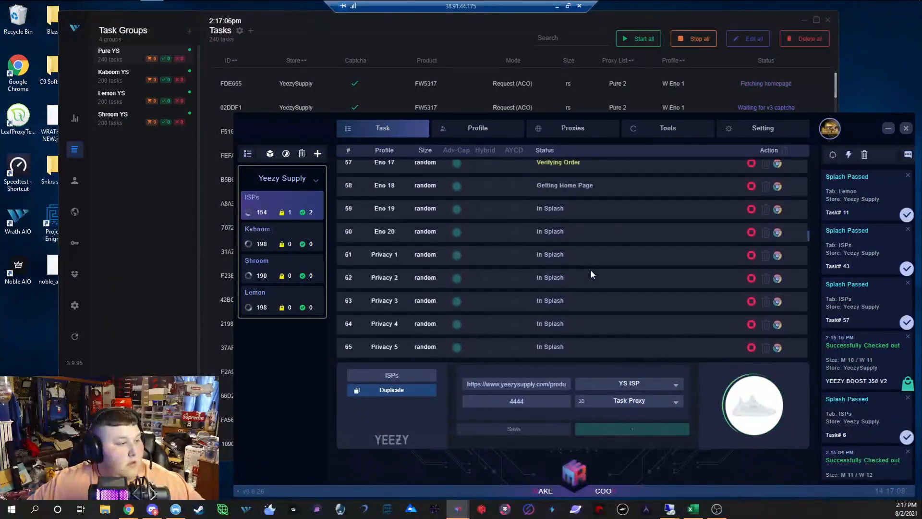